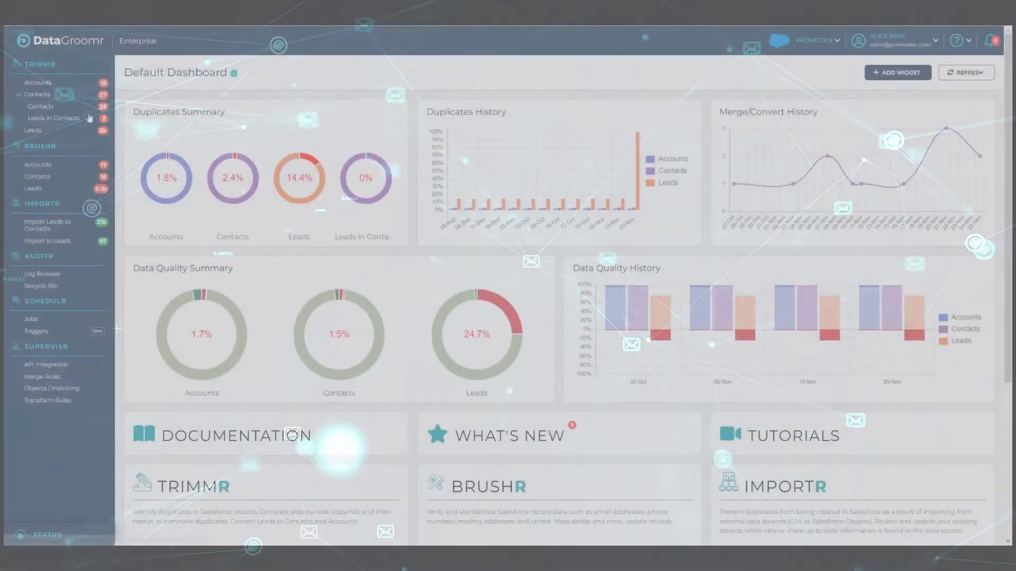
Show the Trimmr overview listing the Accounts, Contacts, Leads and Leads in Contacts datasets
left_click(39, 64)
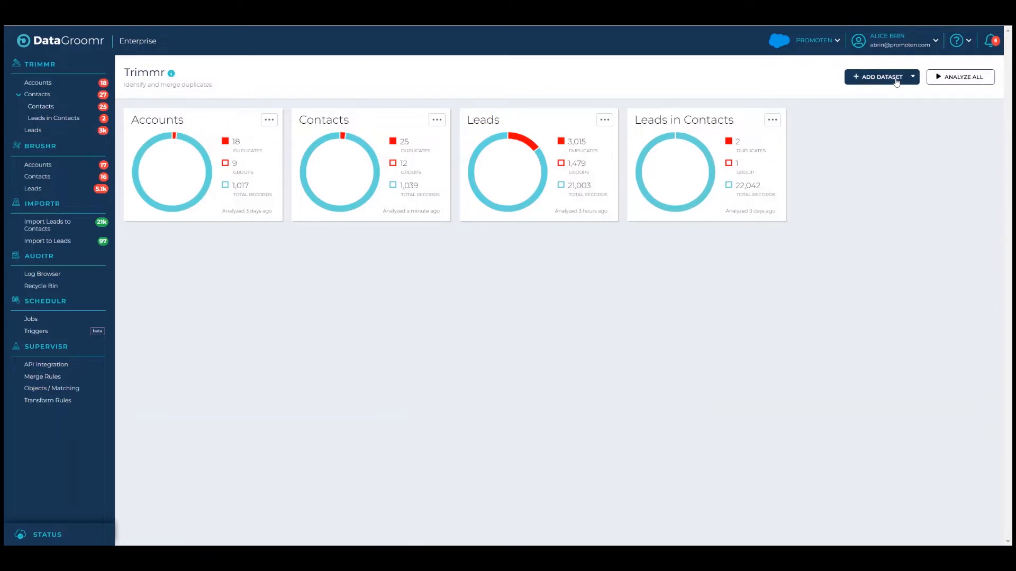
mouse_move(881, 77)
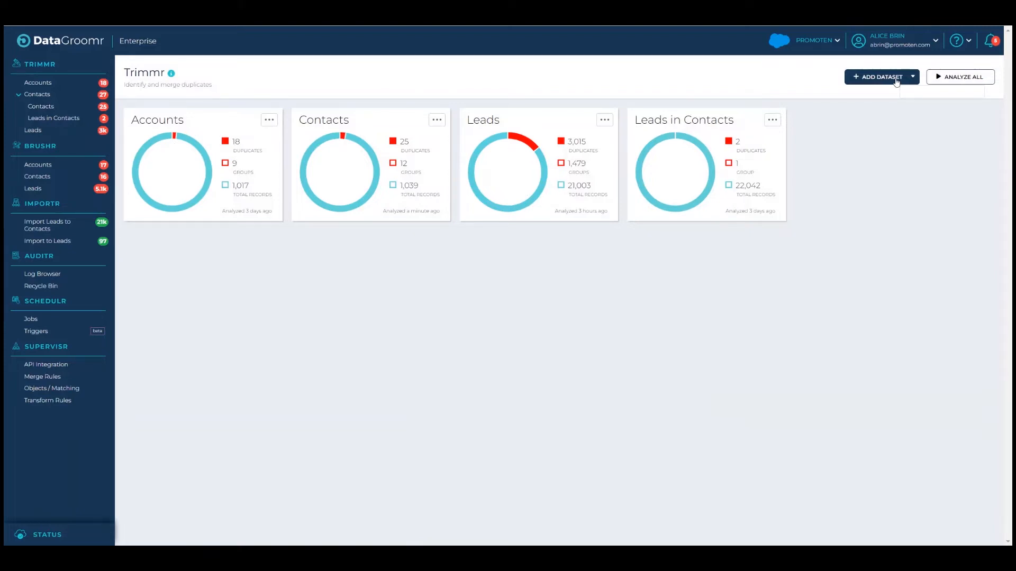
Begin adding a new Single Object Dataset from the Add Dataset menu
left_click(879, 76)
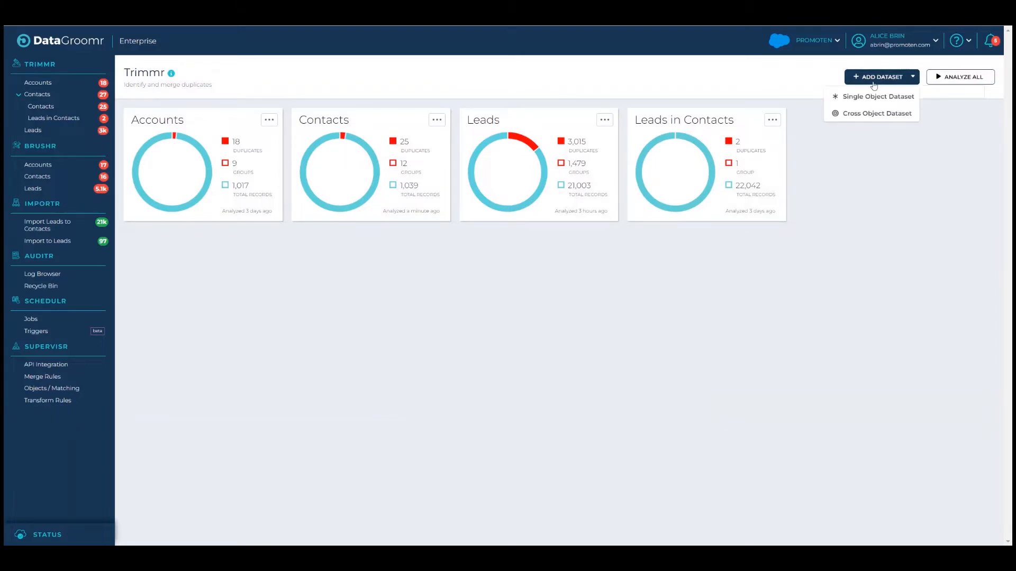
mouse_move(914, 107)
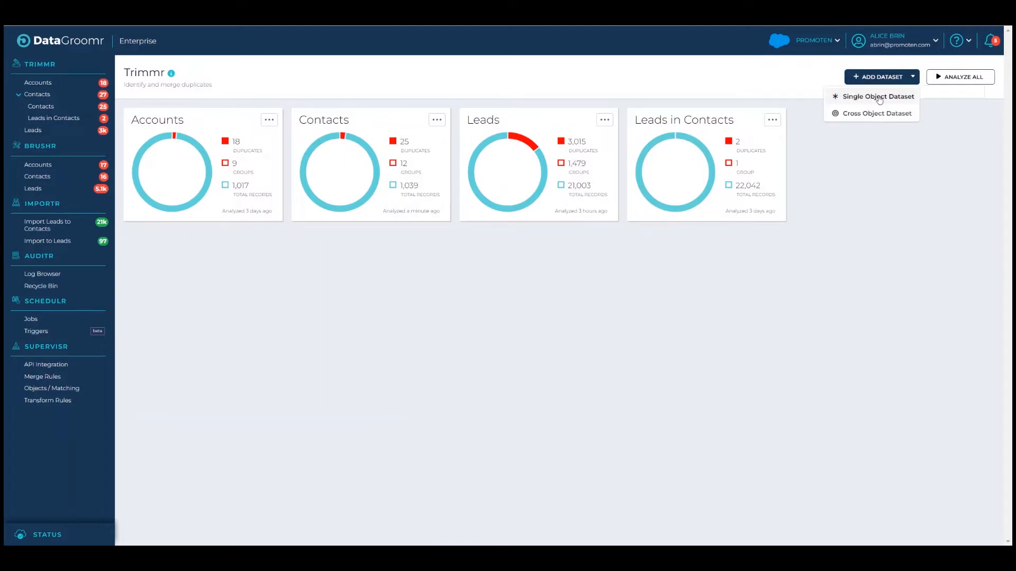
left_click(878, 97)
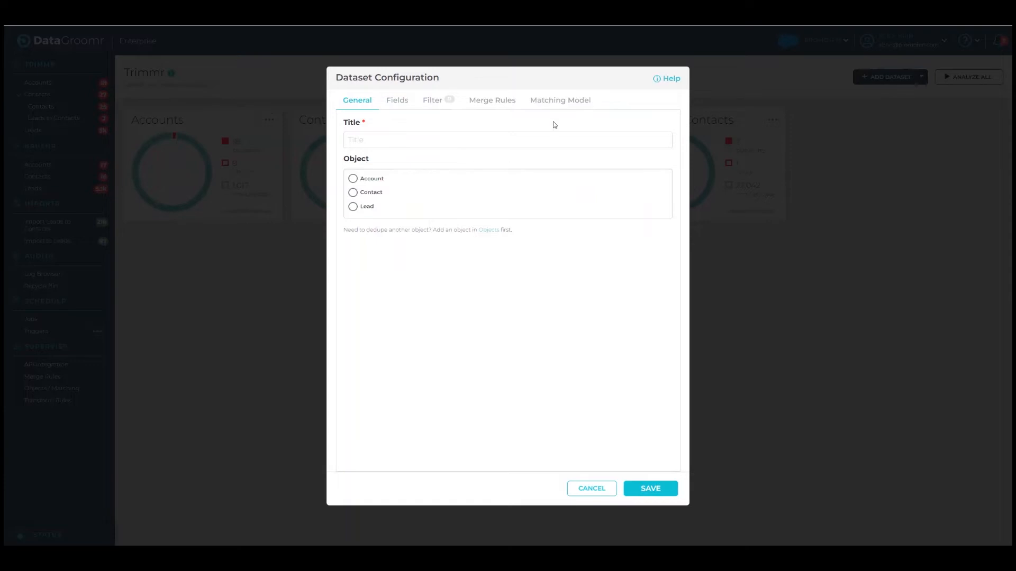
Title the dataset 'Leads in Canada' and base it on the Lead object
left_click(507, 140)
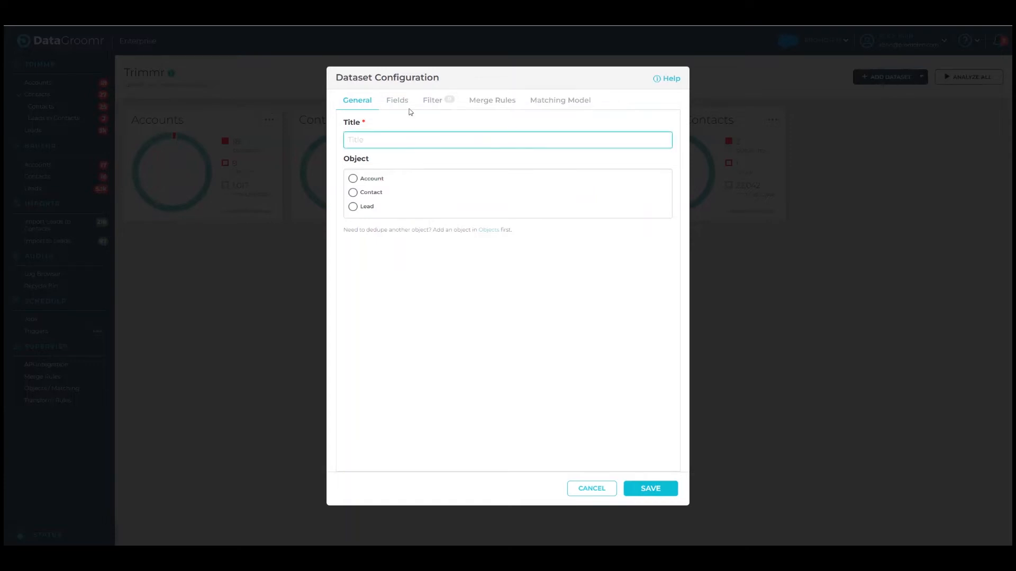
type("Leads")
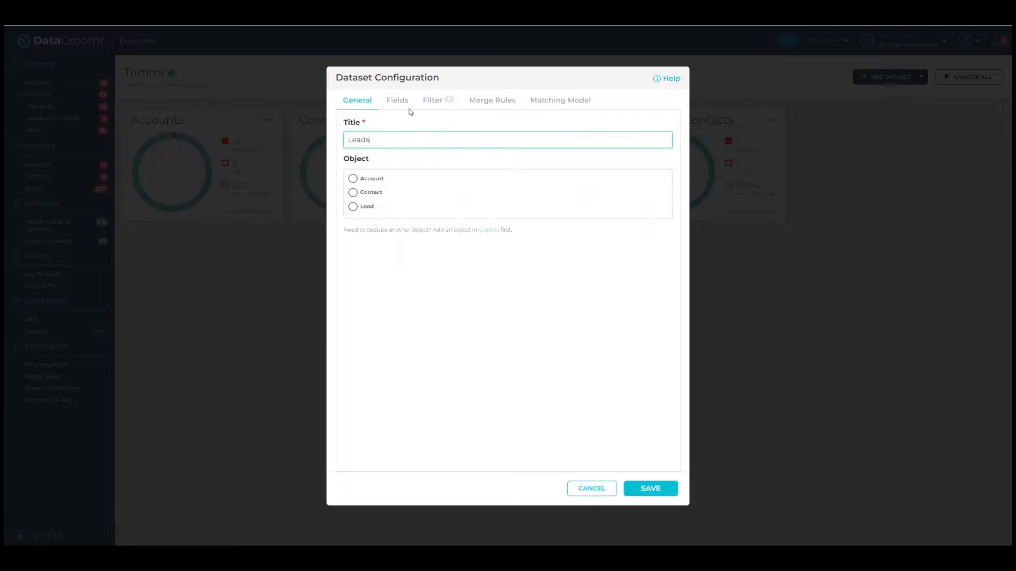
type("in")
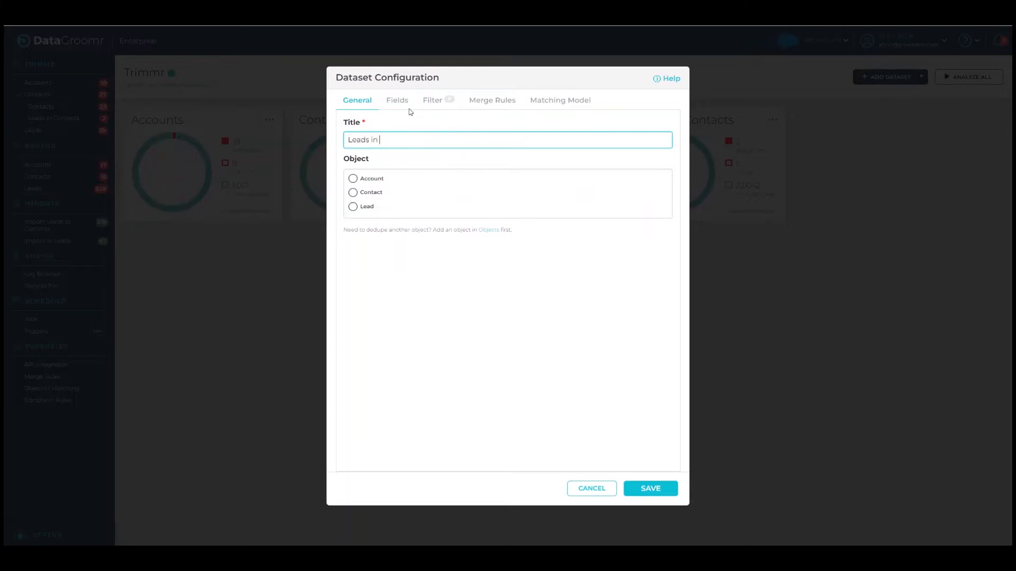
type("Canada")
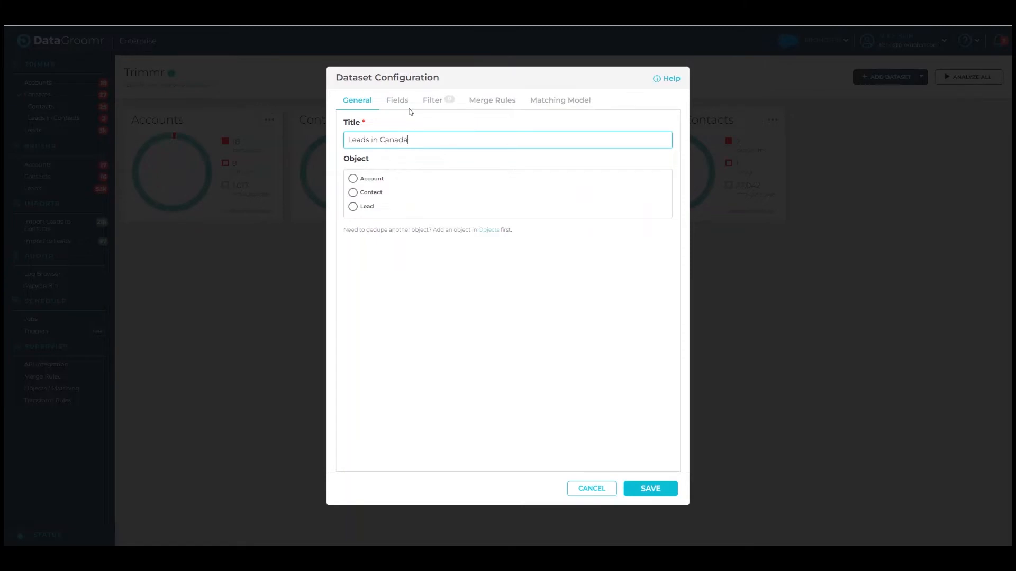
left_click(353, 206)
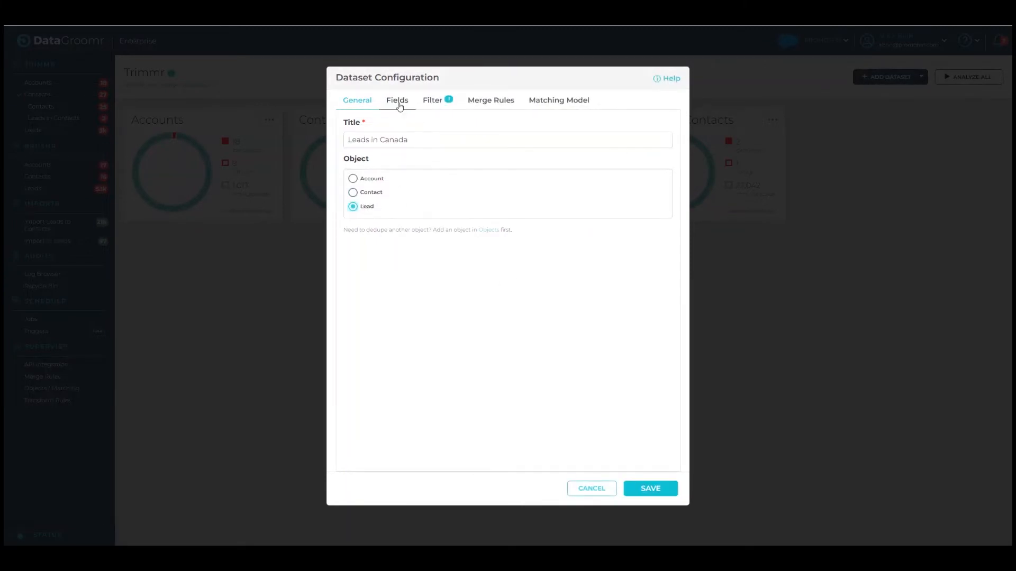
Display the Title field and move it to the top of the field list
left_click(397, 99)
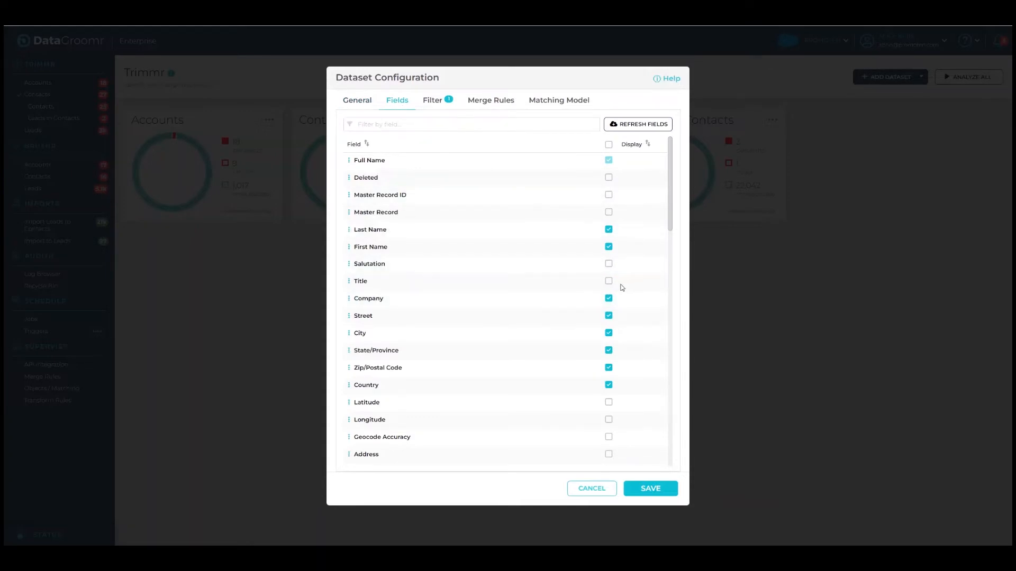
left_click(607, 280)
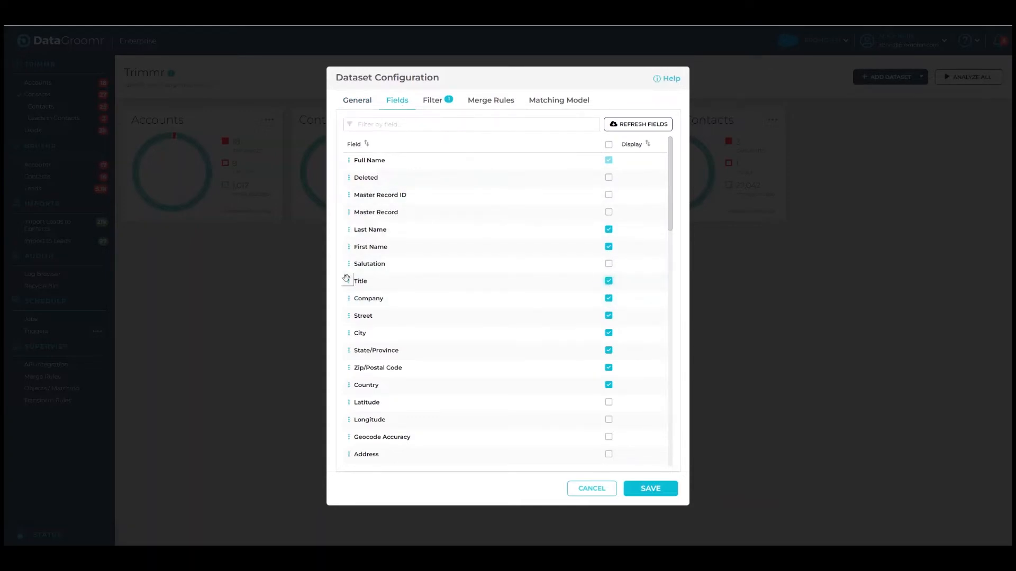
left_click_drag(348, 280, 348, 160)
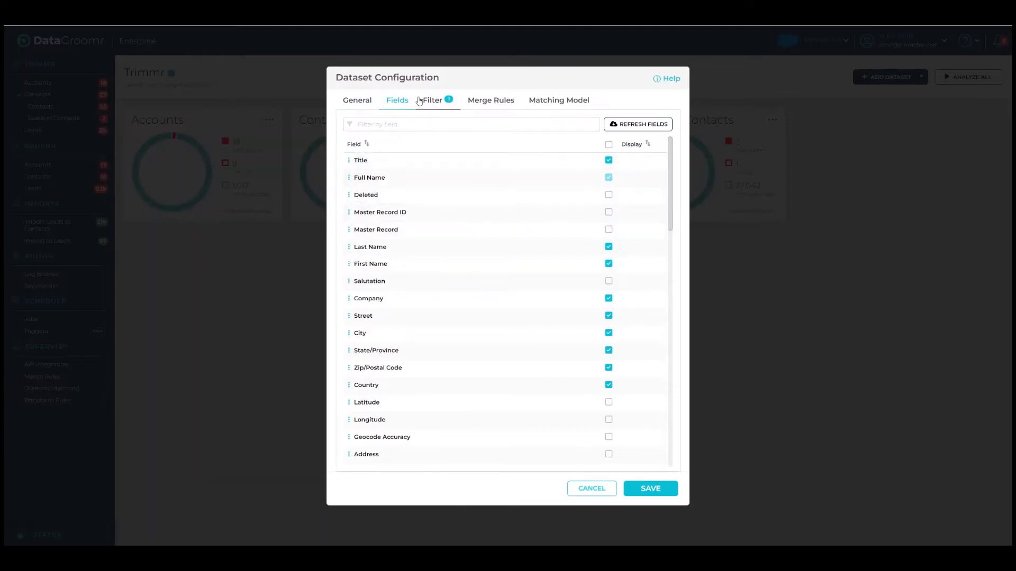
Filter to unconverted leads with Country equals Canada and show it as a SOQL condition
left_click(432, 100)
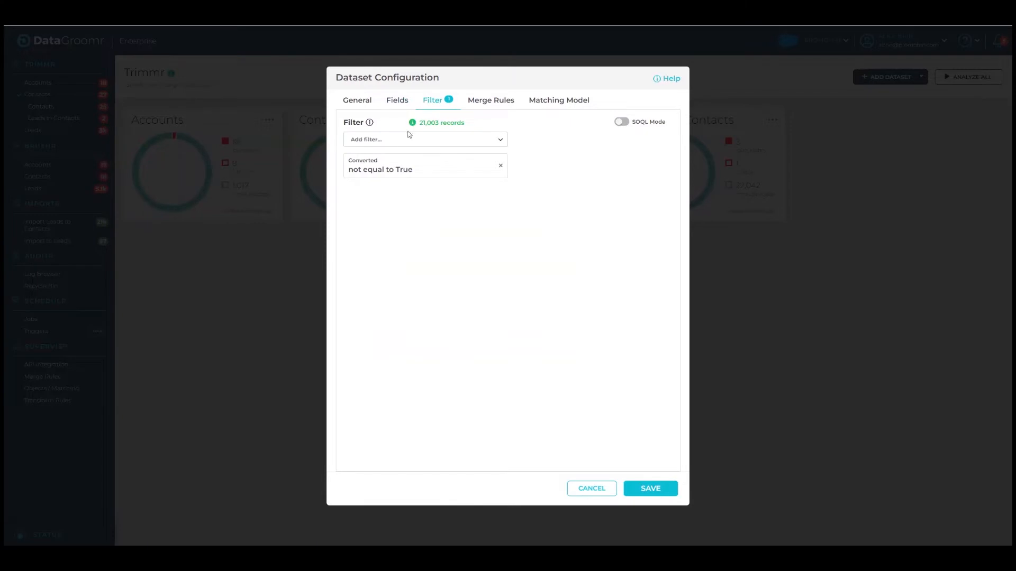
type("Coun")
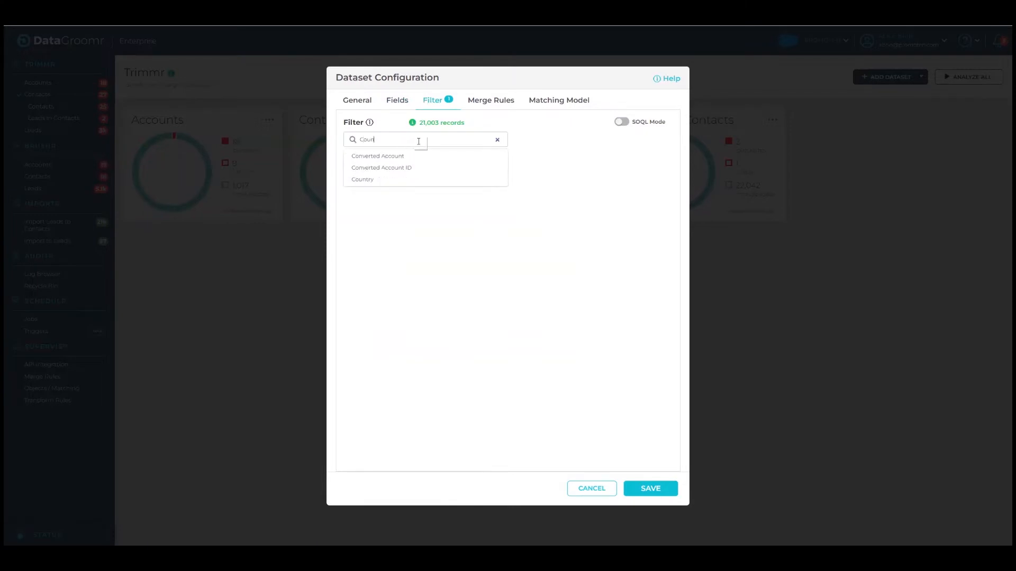
left_click(362, 180)
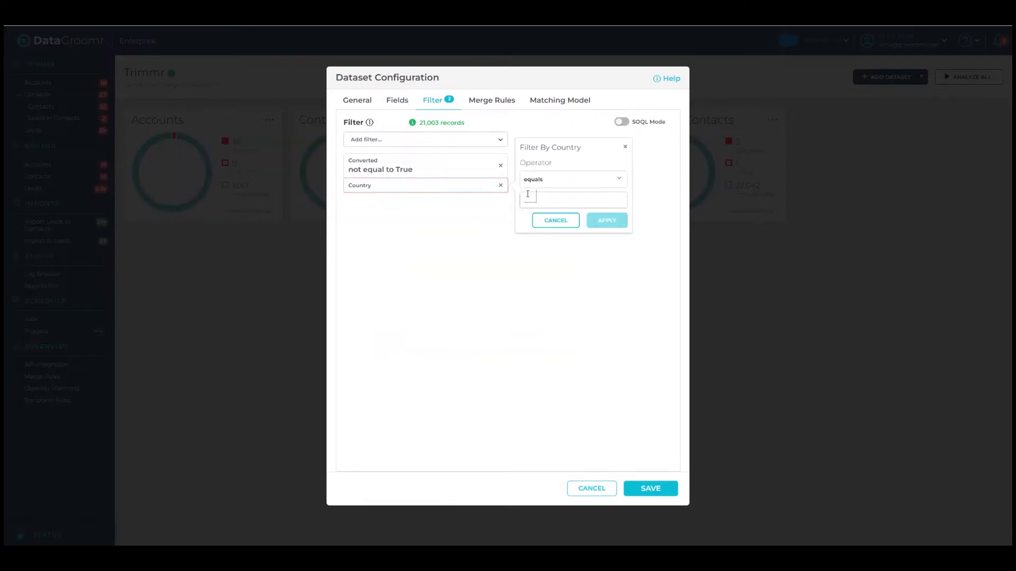
type("Canada")
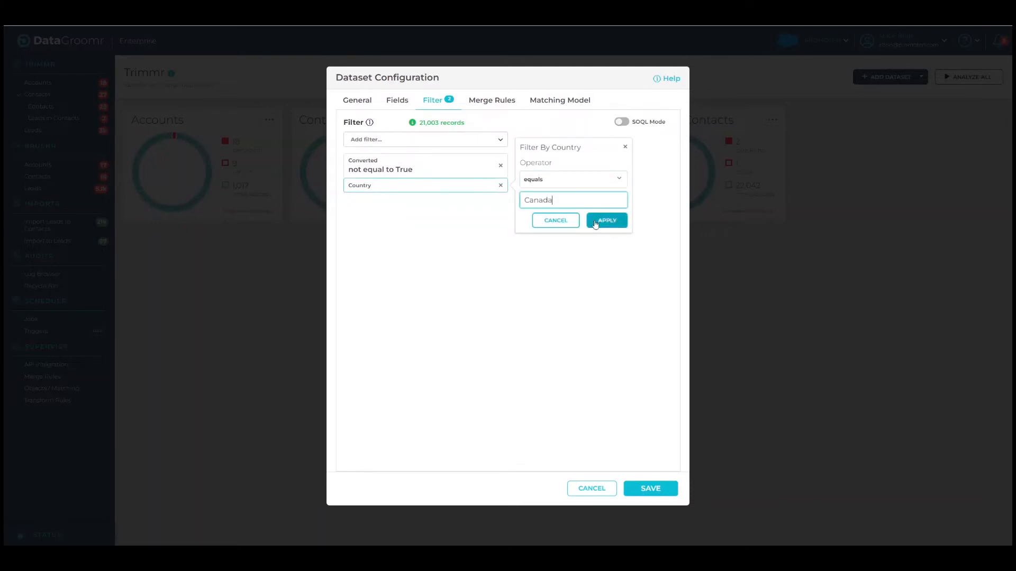
left_click(605, 220)
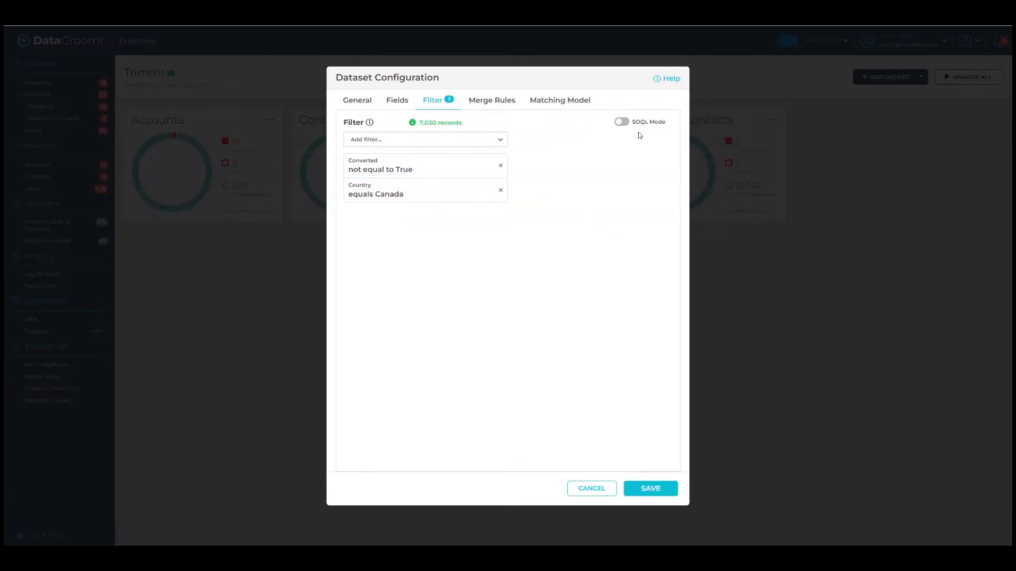
left_click(621, 121)
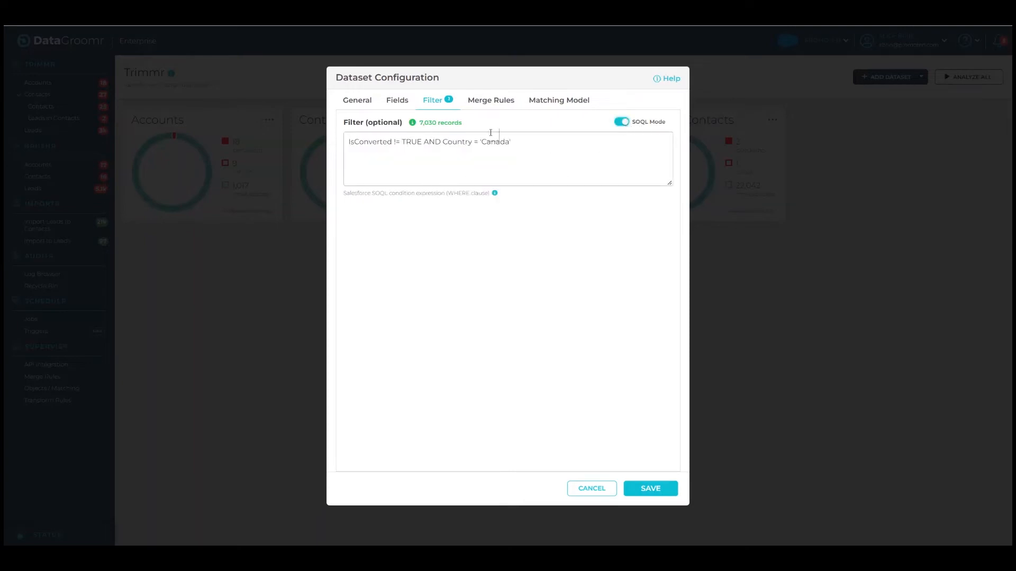
Review master record and field value rules, keeping 'Use default rule' for both
left_click(489, 99)
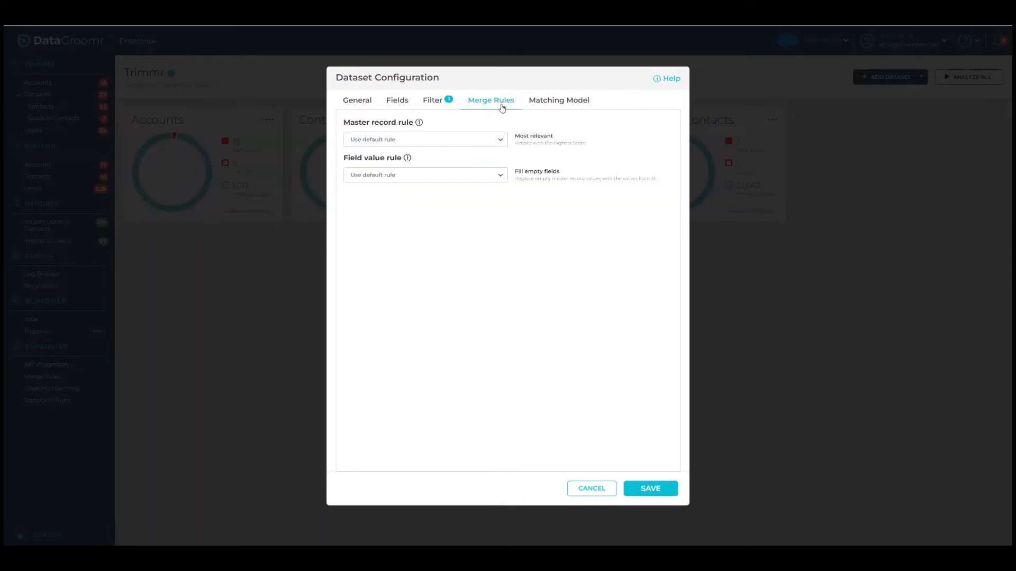
left_click(426, 139)
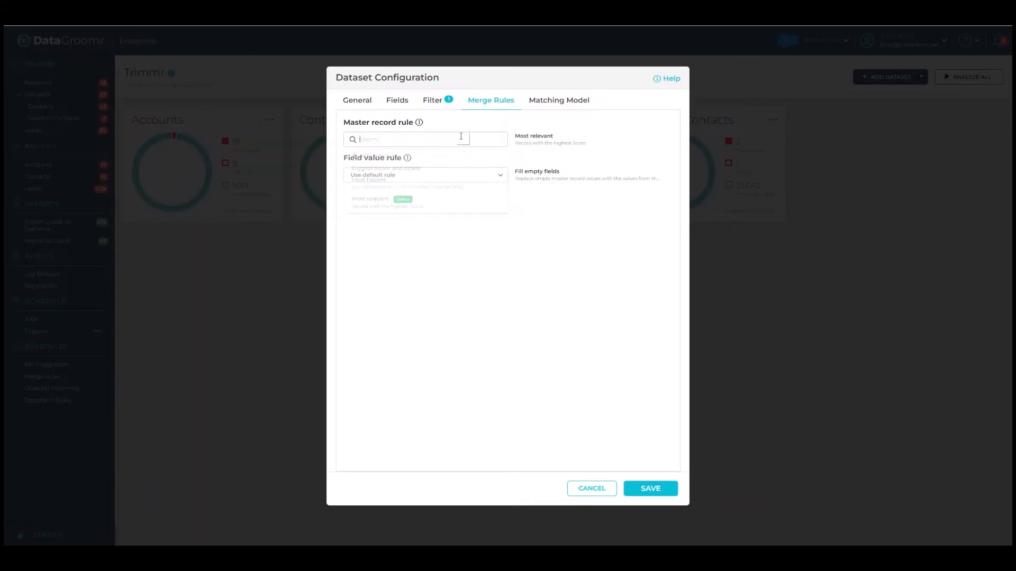
left_click(424, 139)
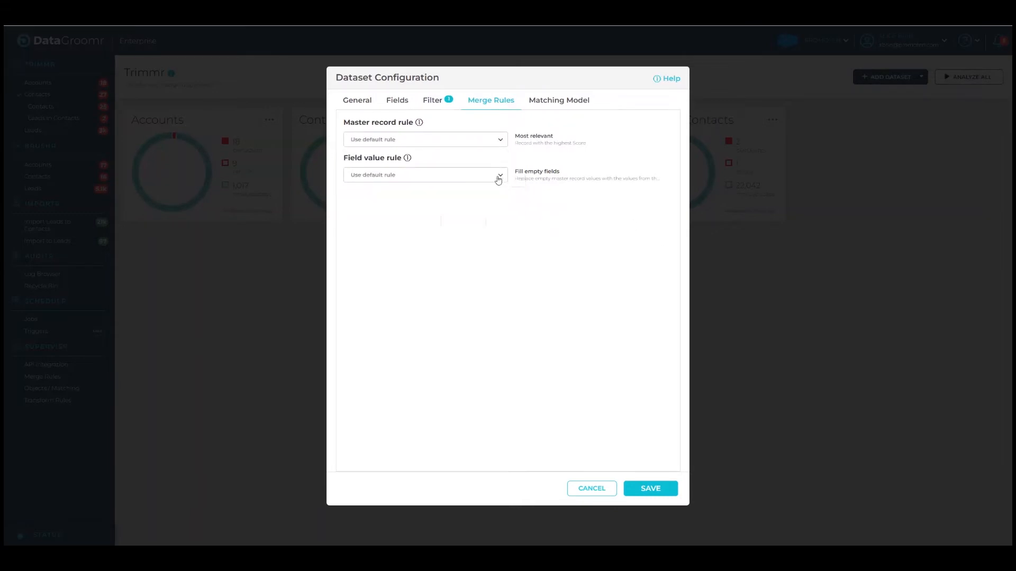
left_click(426, 174)
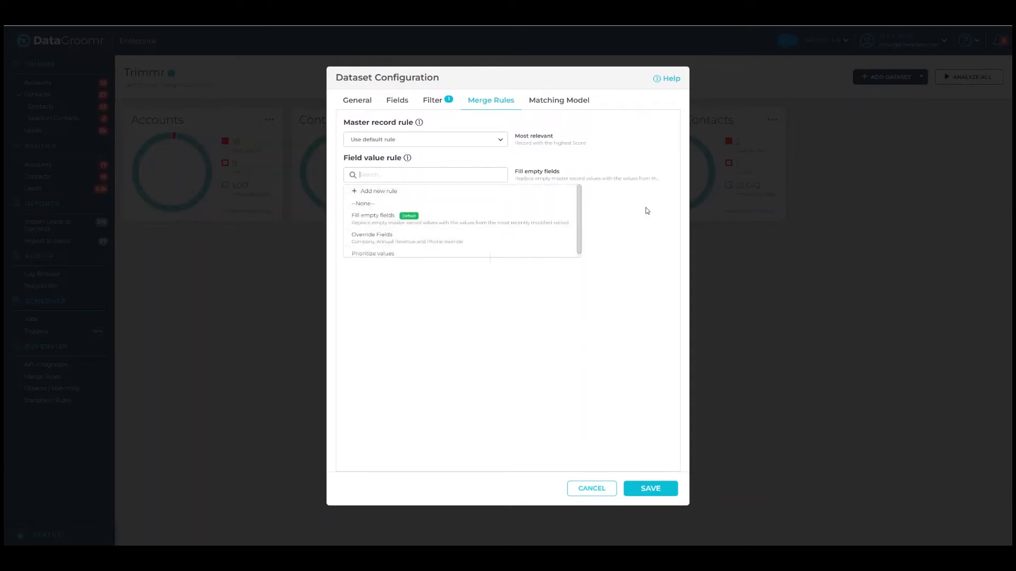
left_click(426, 174)
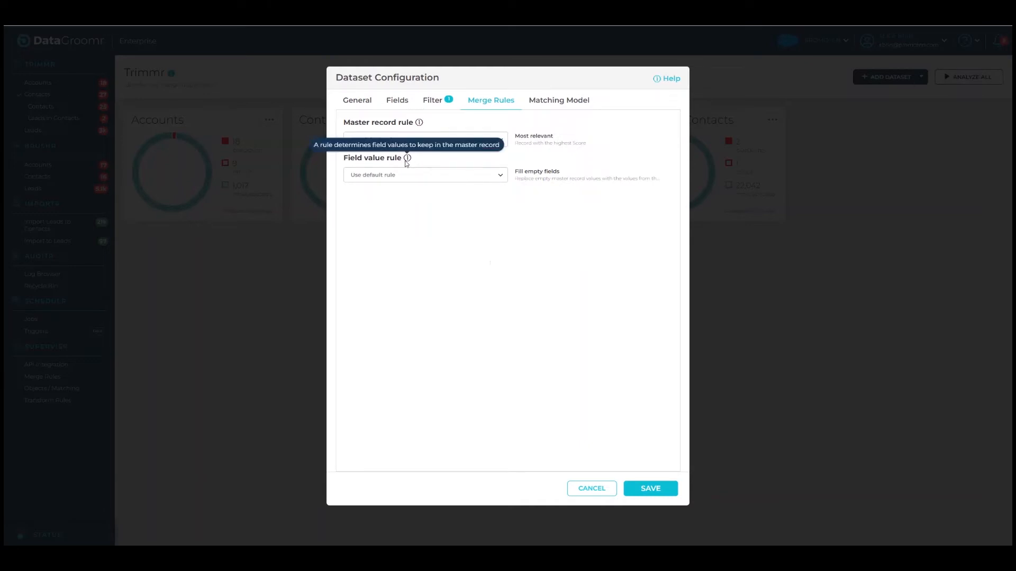
mouse_move(580, 320)
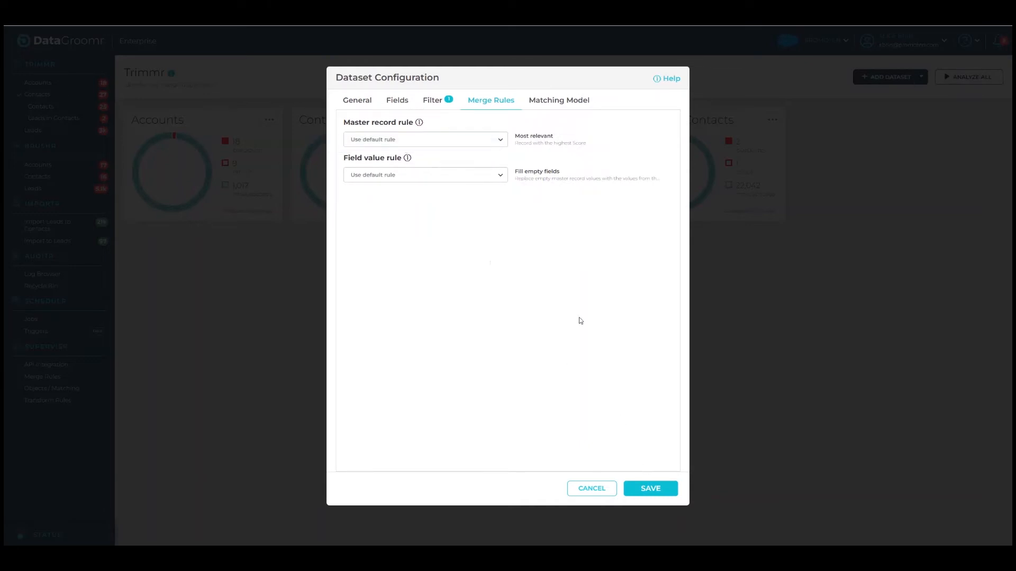
left_click(558, 100)
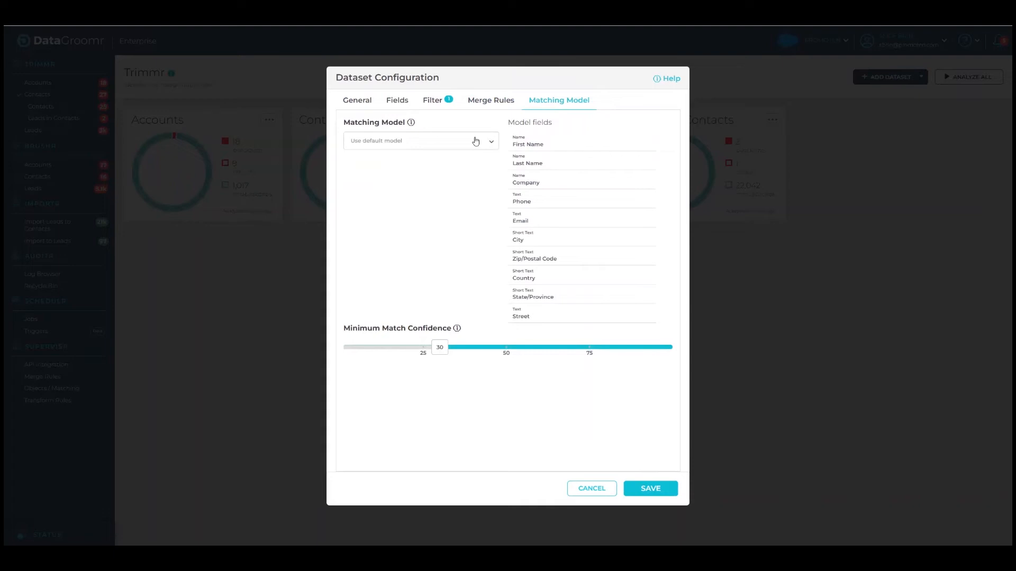
Check the available matching models, keeping the default with minimum match confidence 30
left_click(420, 141)
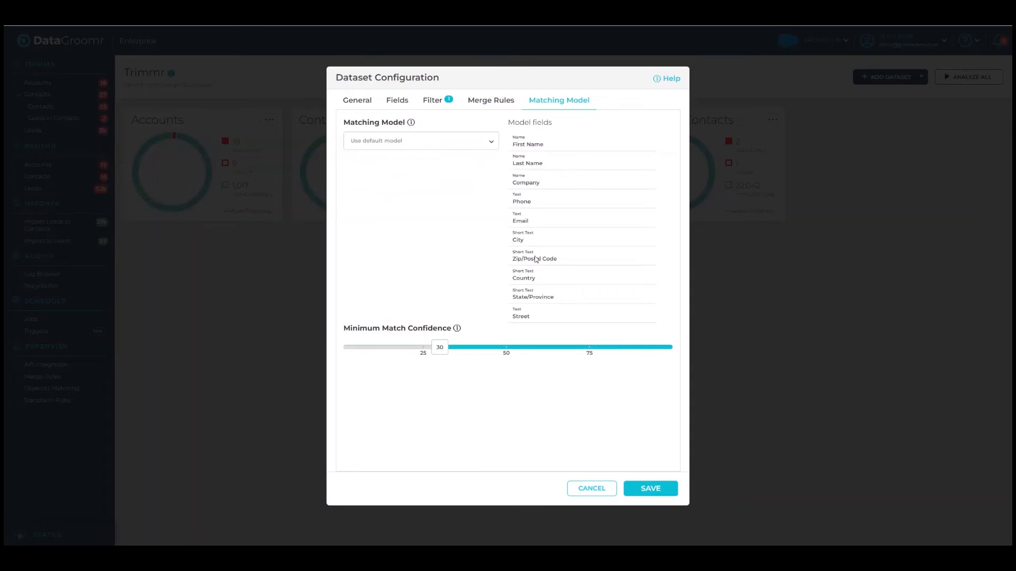
mouse_move(468, 342)
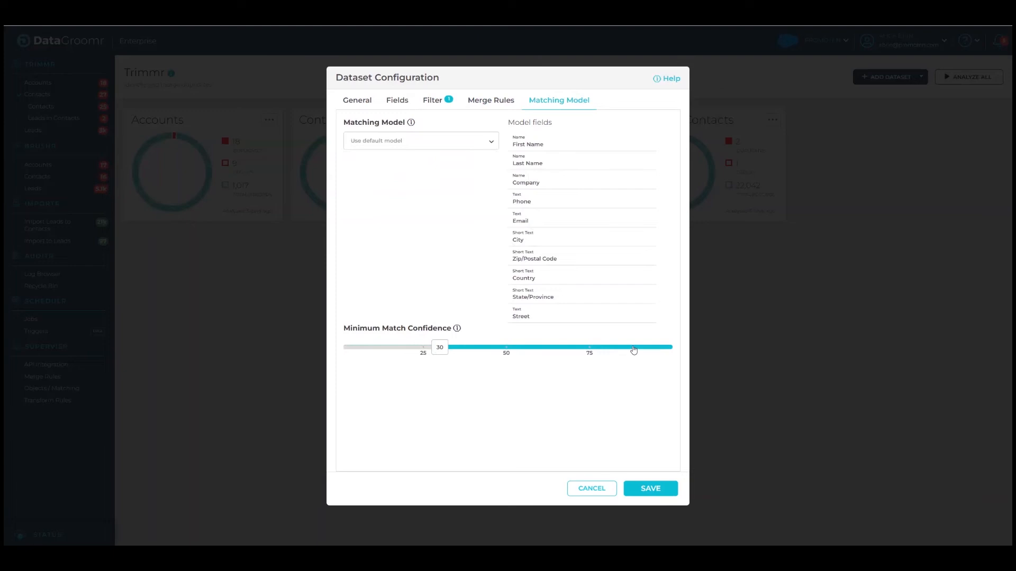
mouse_move(631, 479)
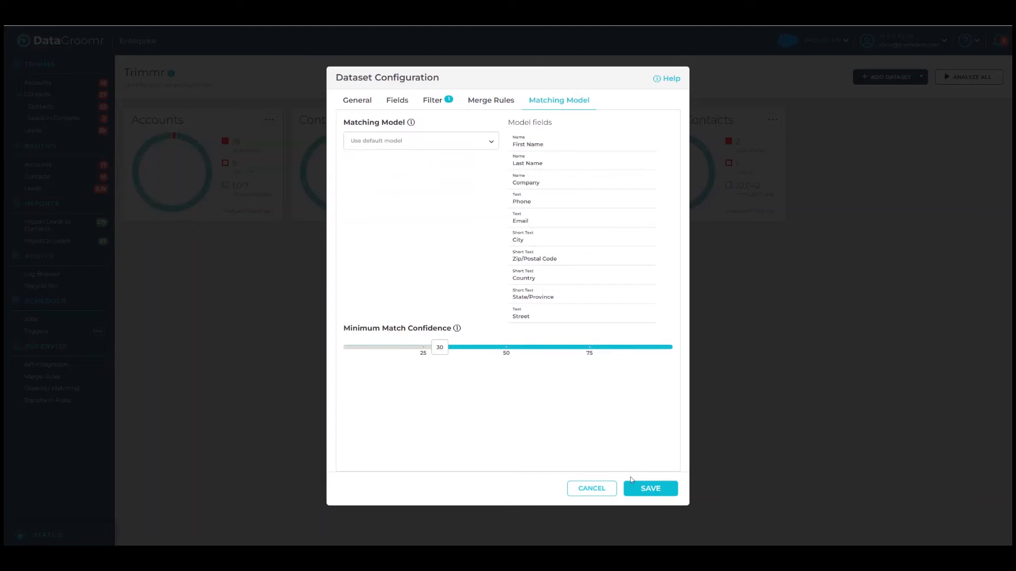
Save the Leads in Canada dataset so its duplicate analysis starts
left_click(649, 489)
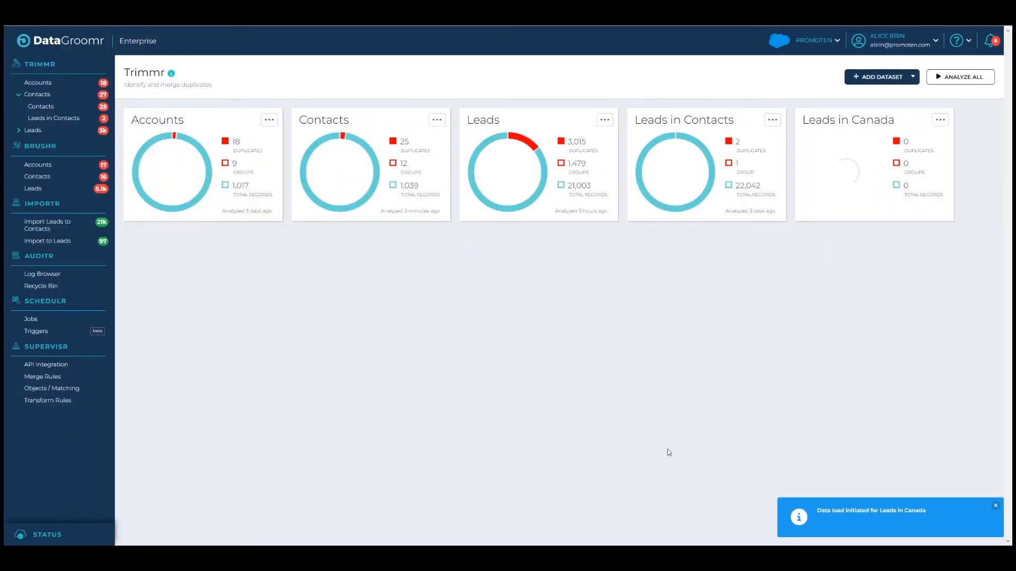
mouse_move(800, 289)
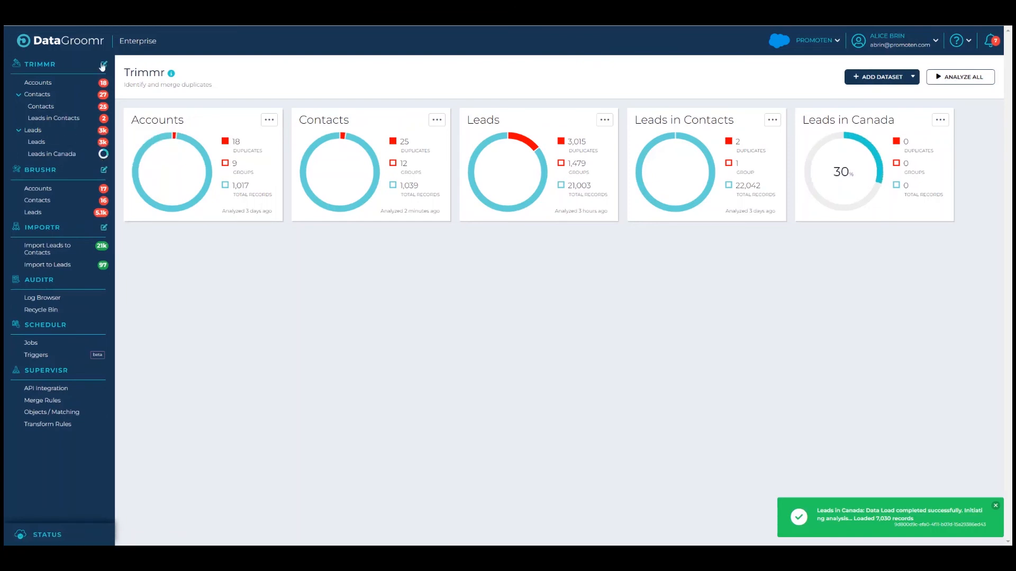
mouse_move(103, 66)
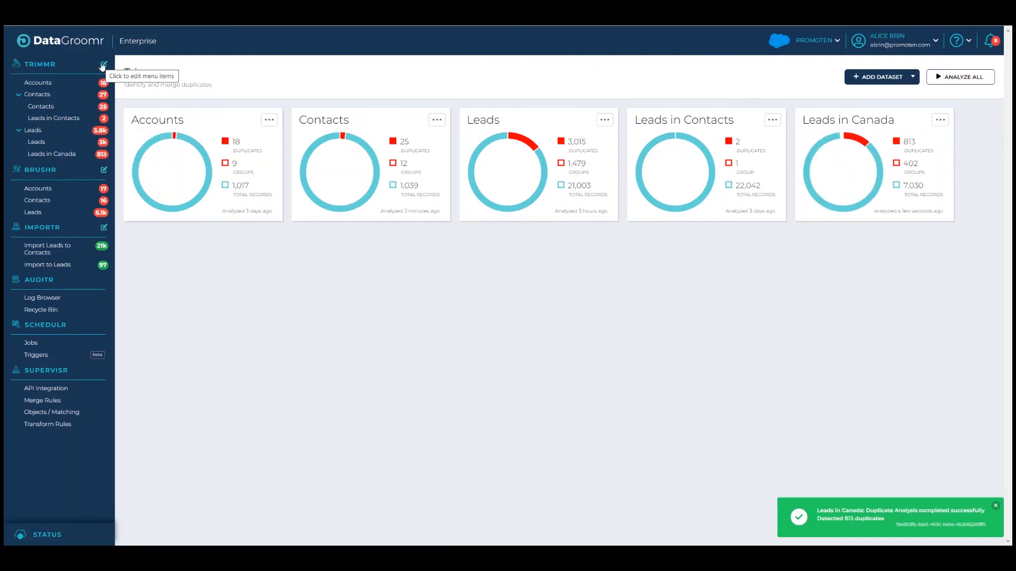
Create a sidebar folder named Canada under Trimmr
left_click(103, 65)
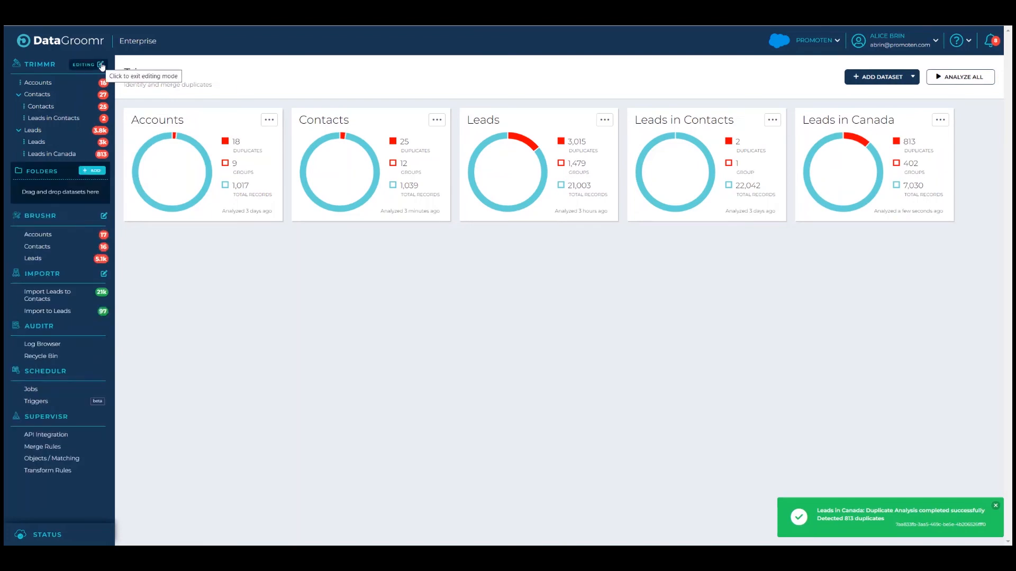
left_click(91, 172)
type("Can")
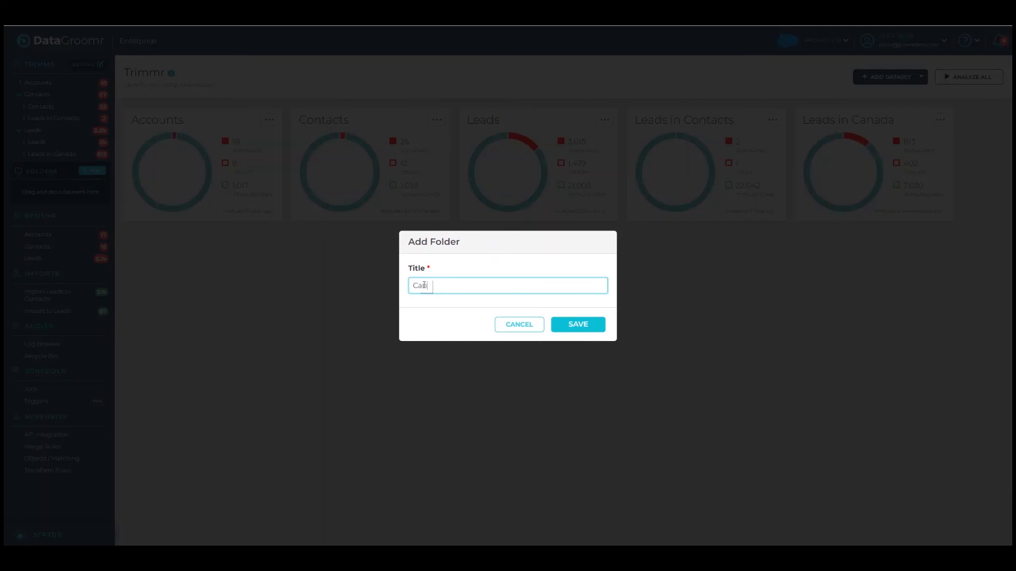
left_click(577, 324)
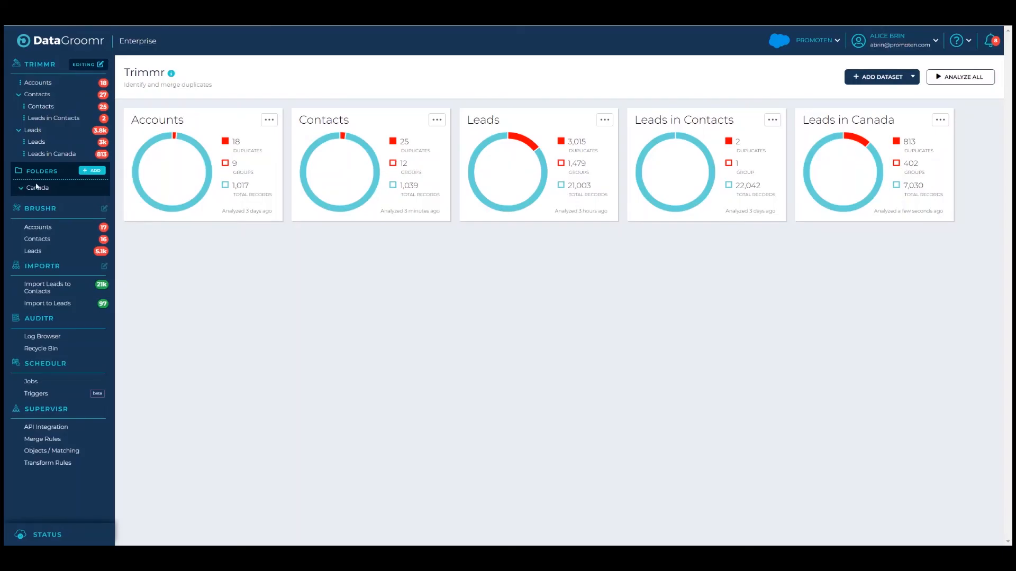